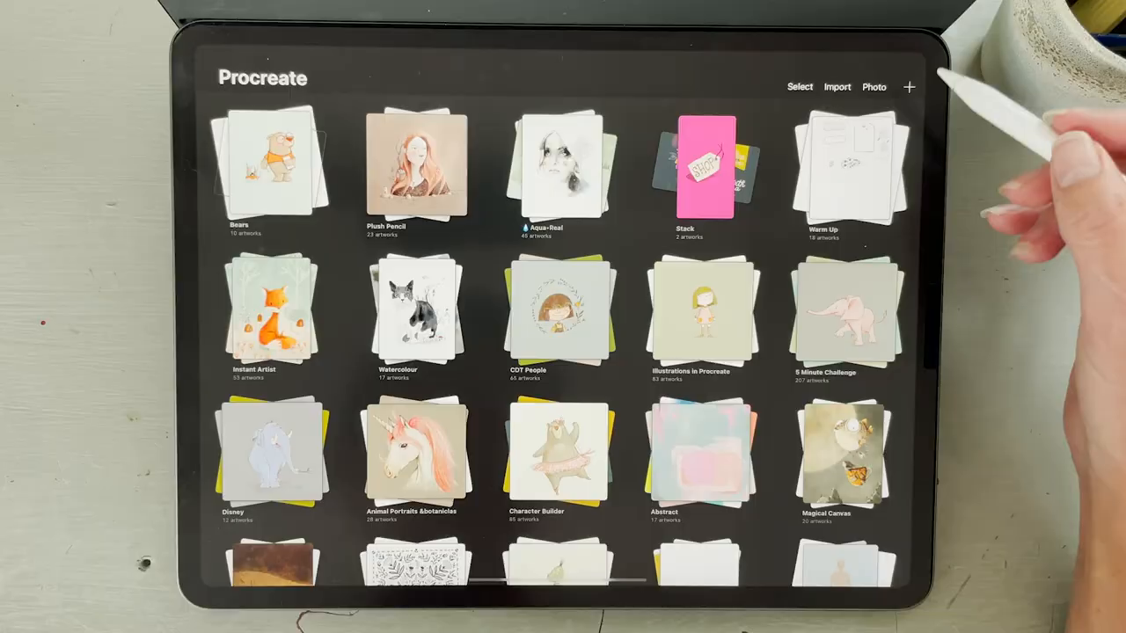
- Create a new blank canvas from the Gallery
left_click(909, 86)
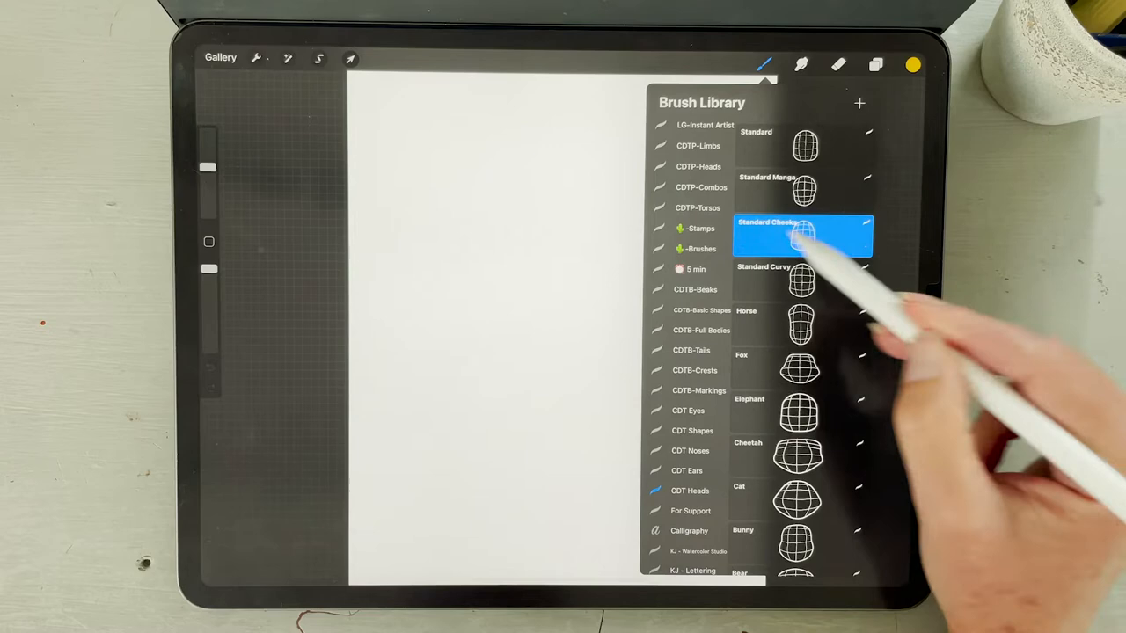
- Select a cupped grid head stamp brush from the CDT Heads set
left_click(913, 63)
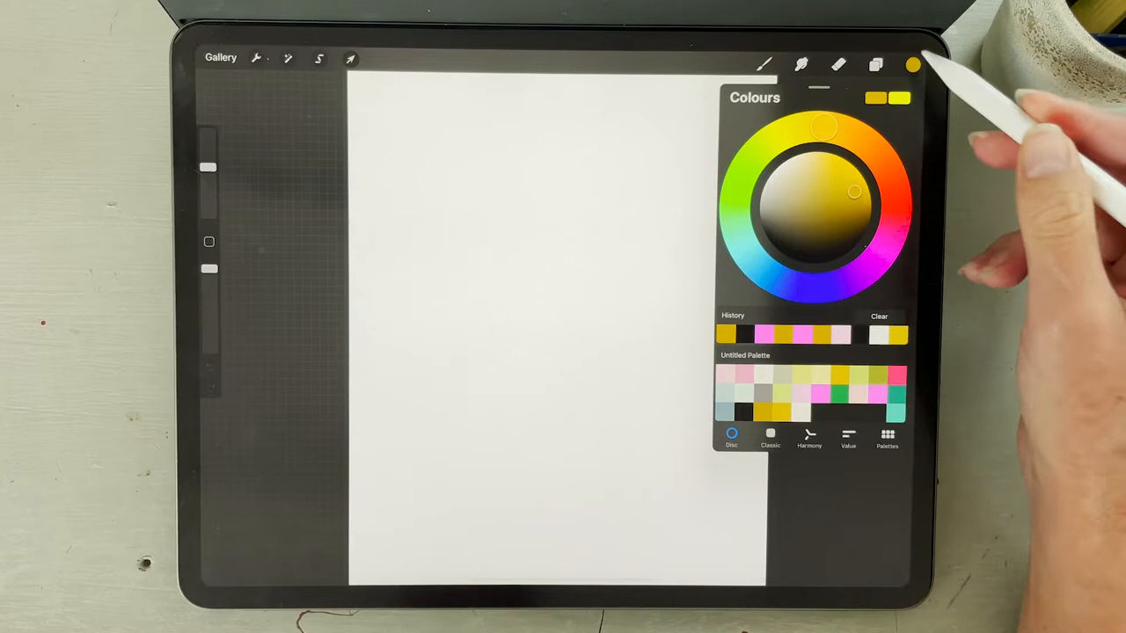
- Pick mustard yellow as the stamping colour for the grid shape
left_click(350, 58)
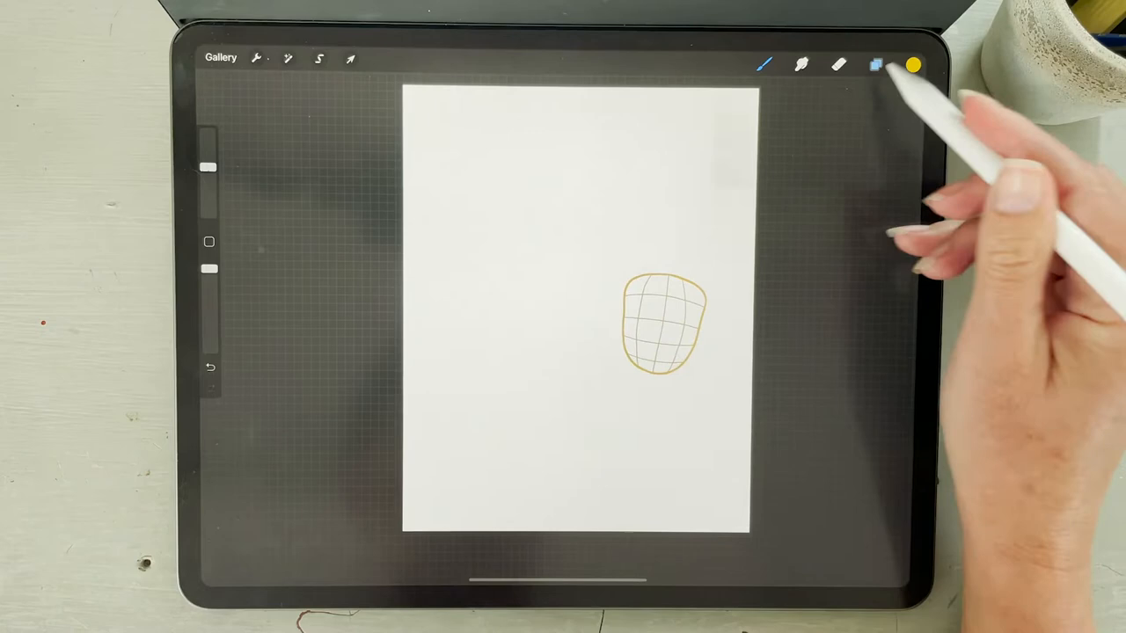
- Duplicate the cup shape layer and move the copy lower left of the first
left_click(350, 58)
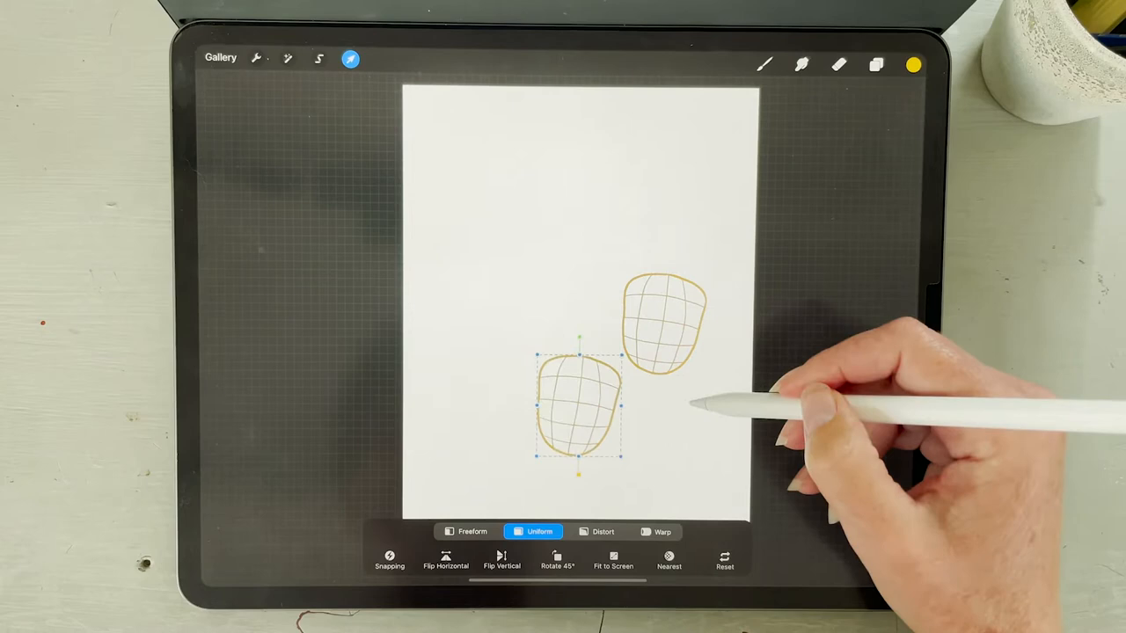
left_click(877, 63)
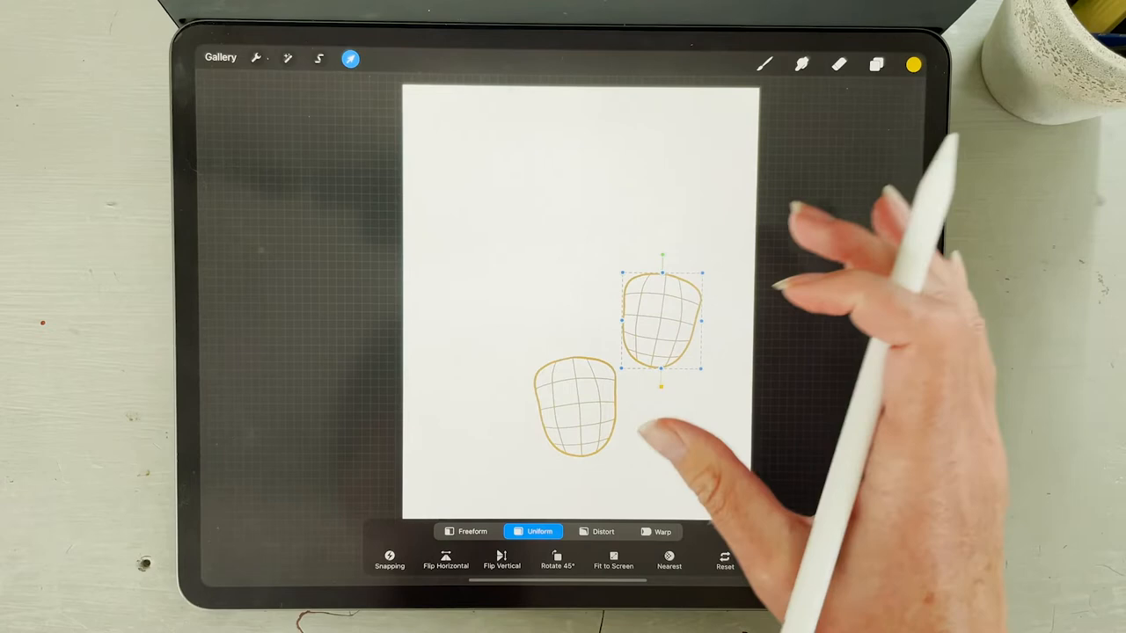
left_click(876, 63)
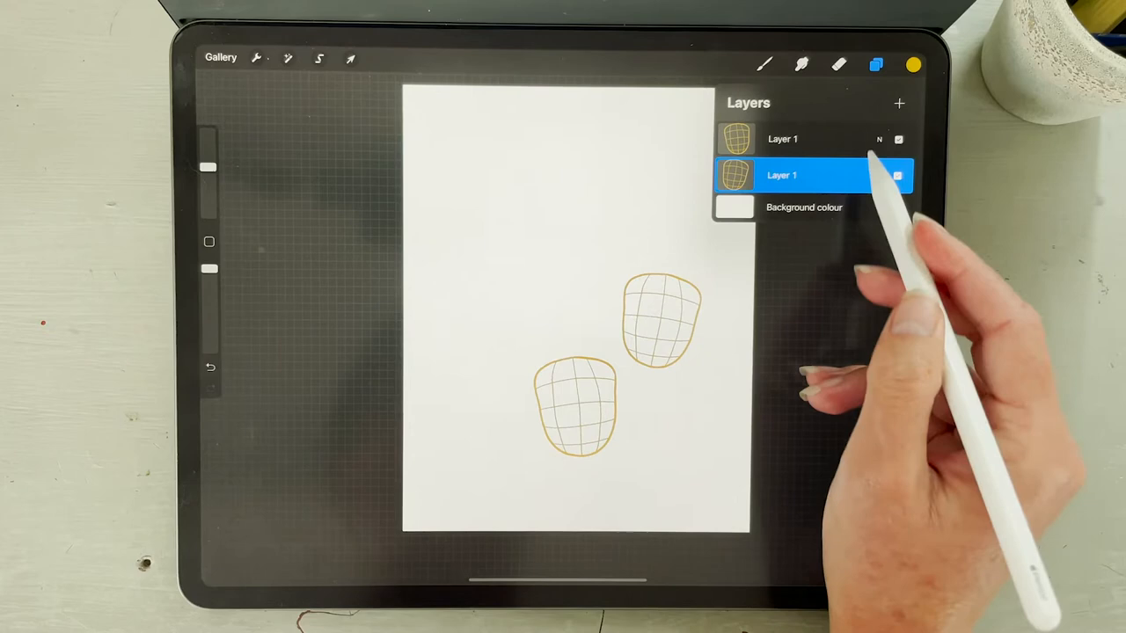
- Duplicate and place three more tilted cups at the left, top left and top right
left_click(350, 58)
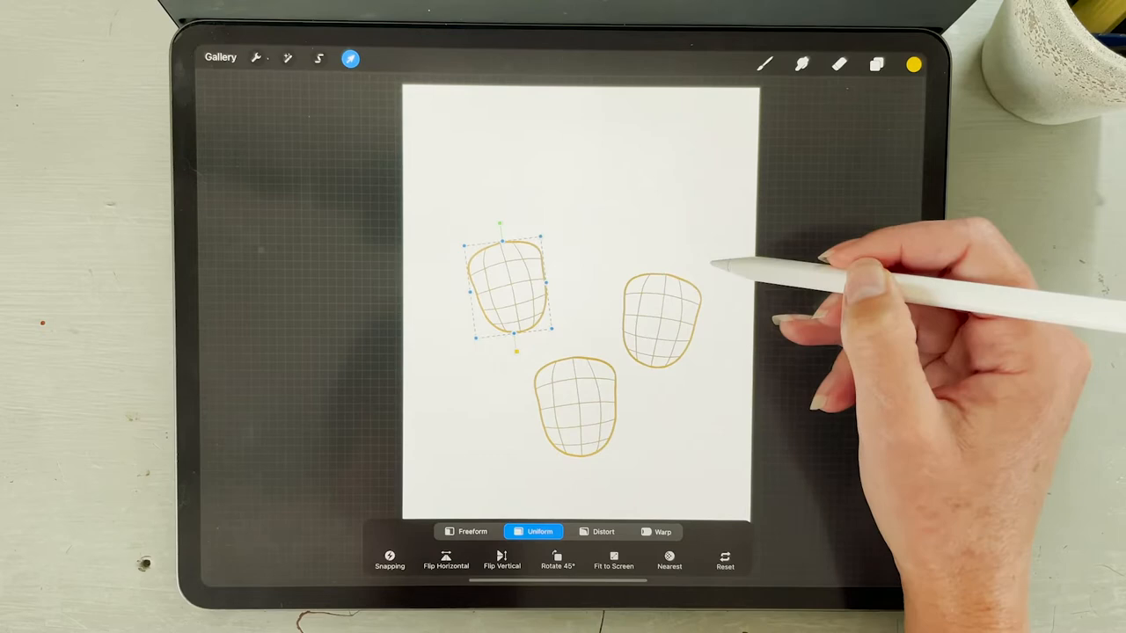
left_click(876, 63)
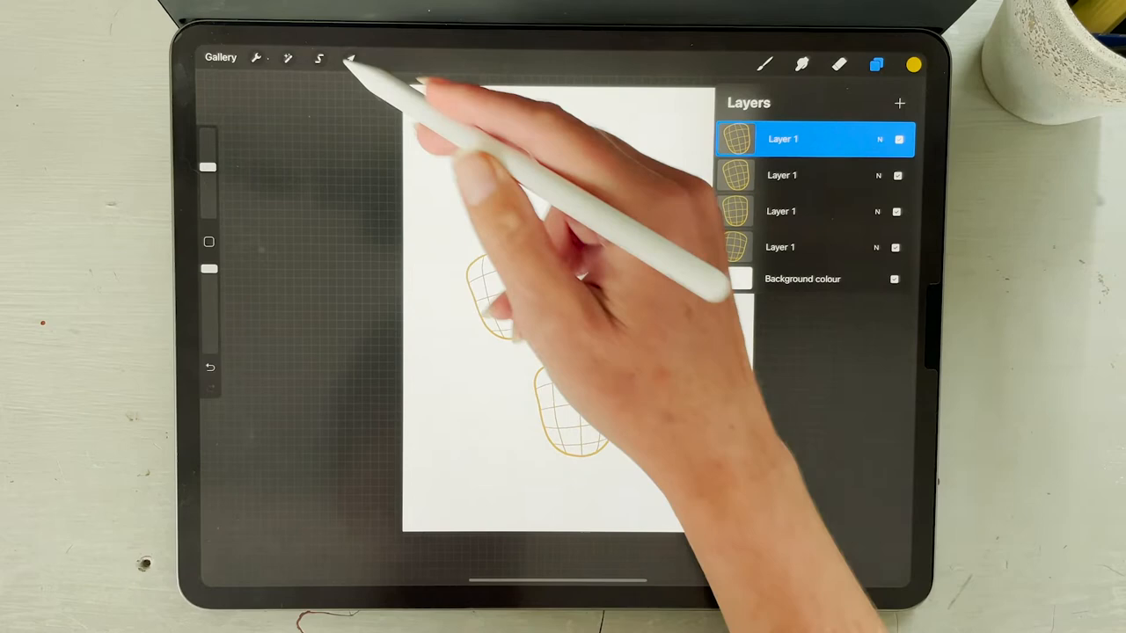
left_click(350, 58)
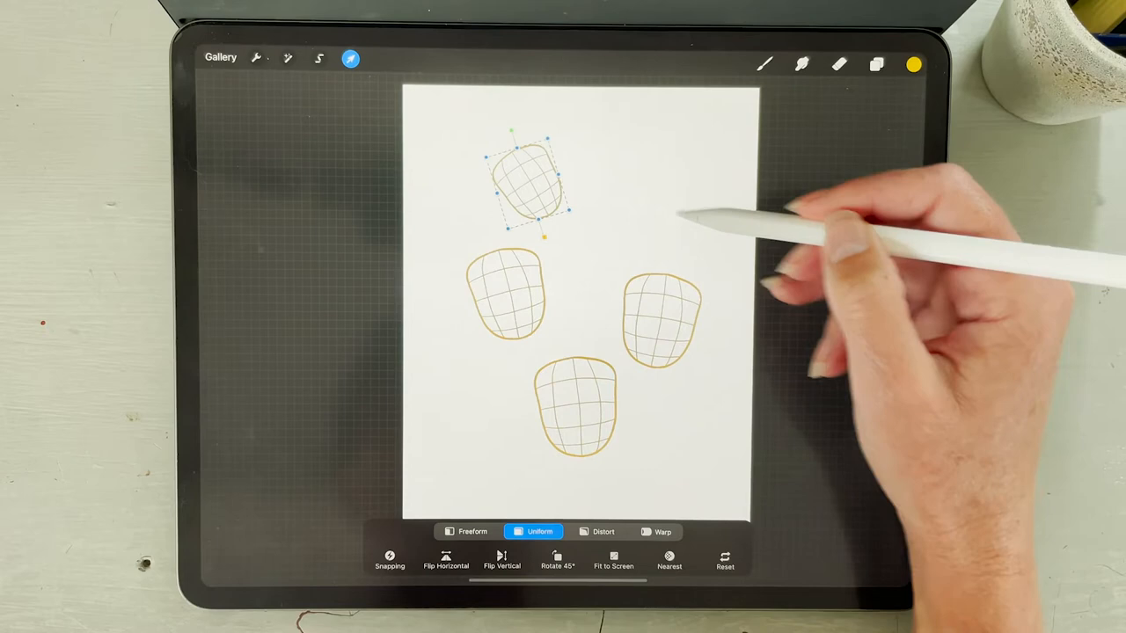
left_click_drag(524, 180, 607, 162)
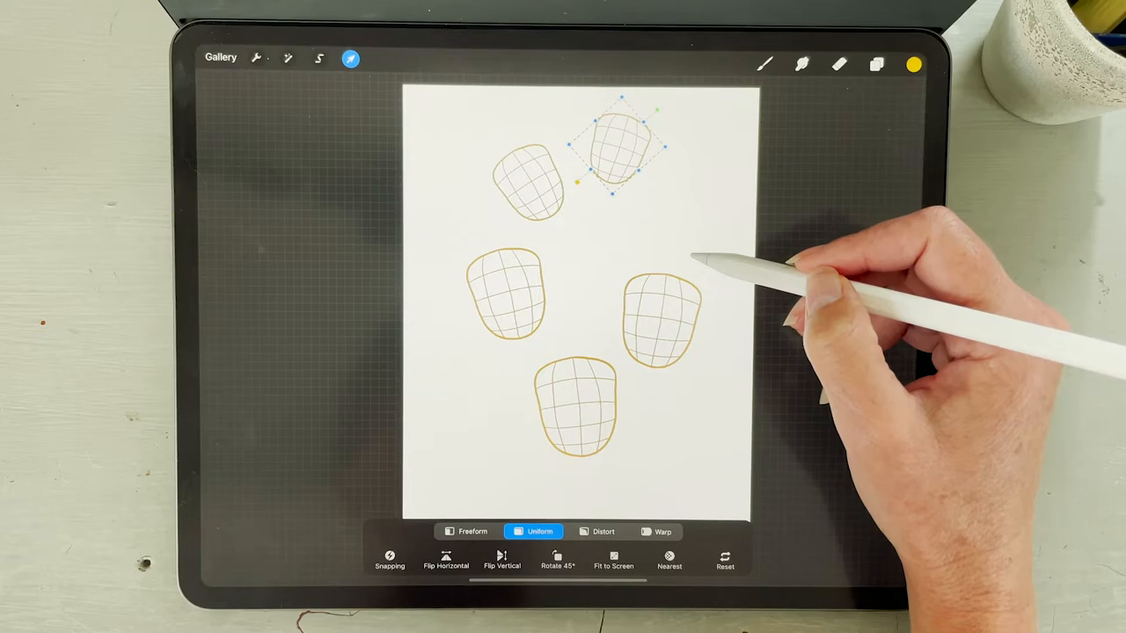
left_click(876, 63)
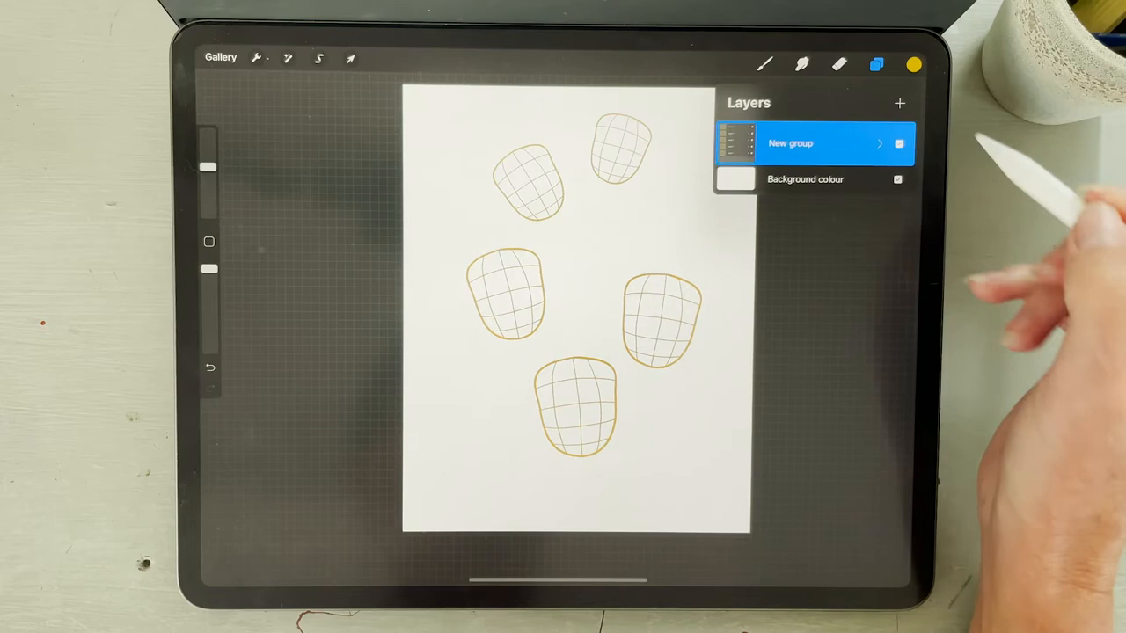
- Fill Layer 7 beneath the flower sketch with solid mustard yellow
left_click(899, 102)
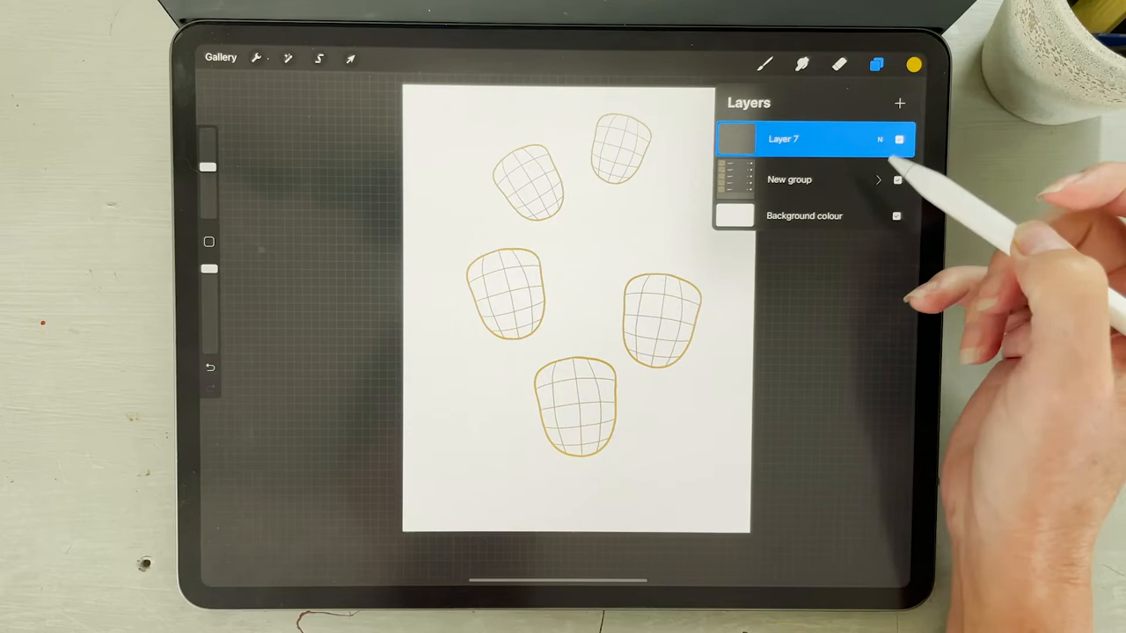
left_click(783, 139)
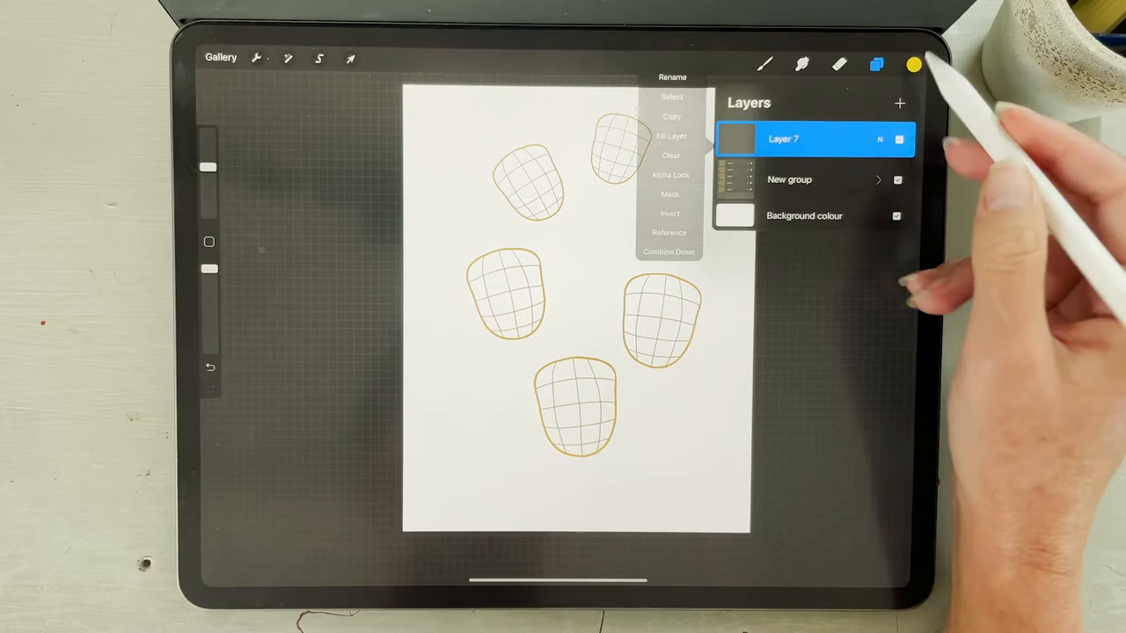
left_click(670, 135)
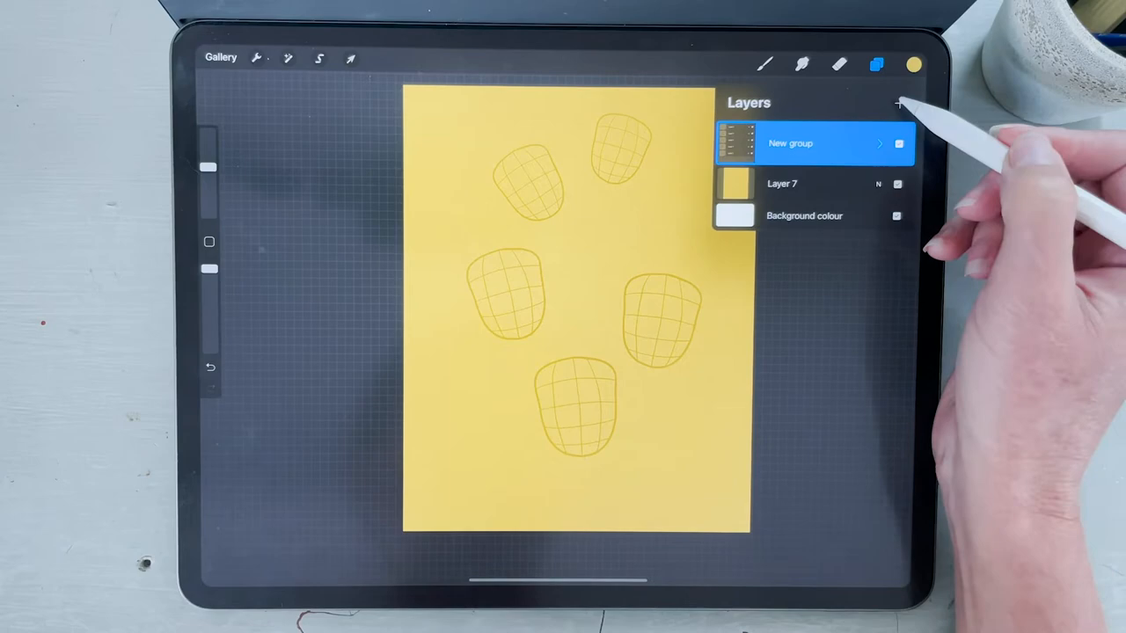
left_click(763, 63)
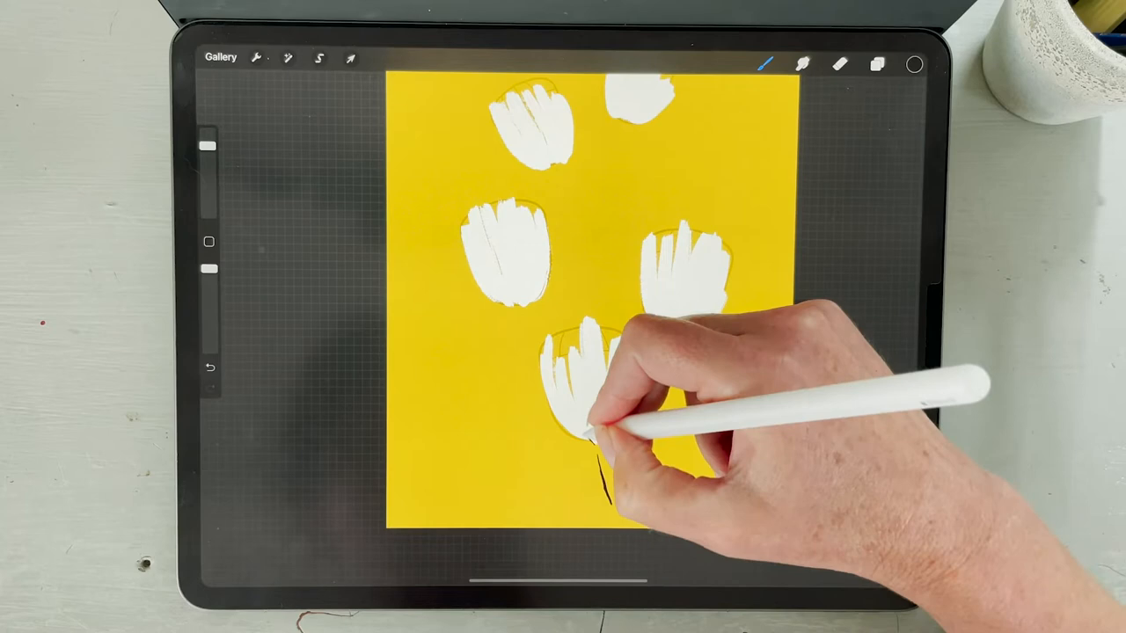
- Paint white petals over the lower sketched cup shape
left_click_drag(598, 423, 607, 492)
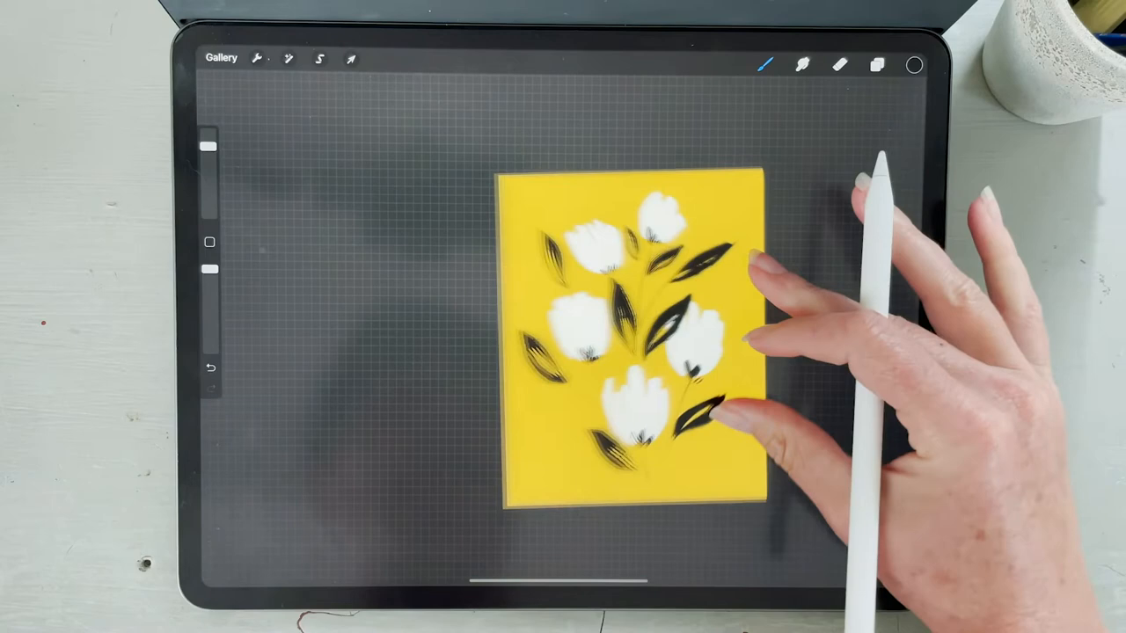
- Paint black stems and pink petal blush, then bring up the Layers panel
left_click(876, 65)
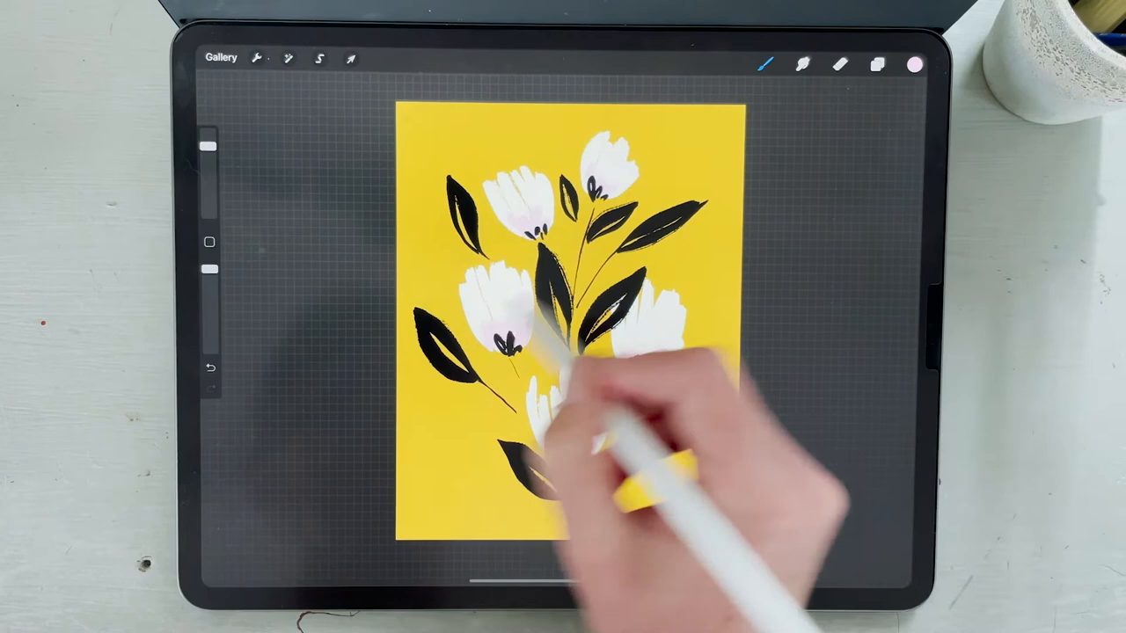
left_click(876, 65)
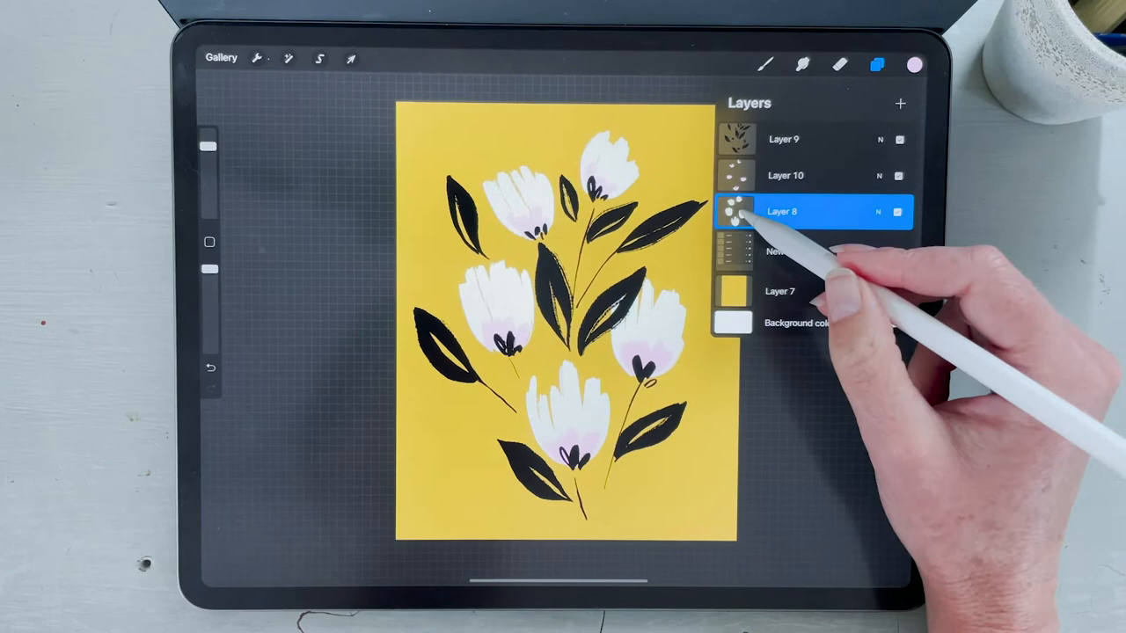
- Add a new layer and pick a pale colour for the dotted flower tops
left_click(913, 63)
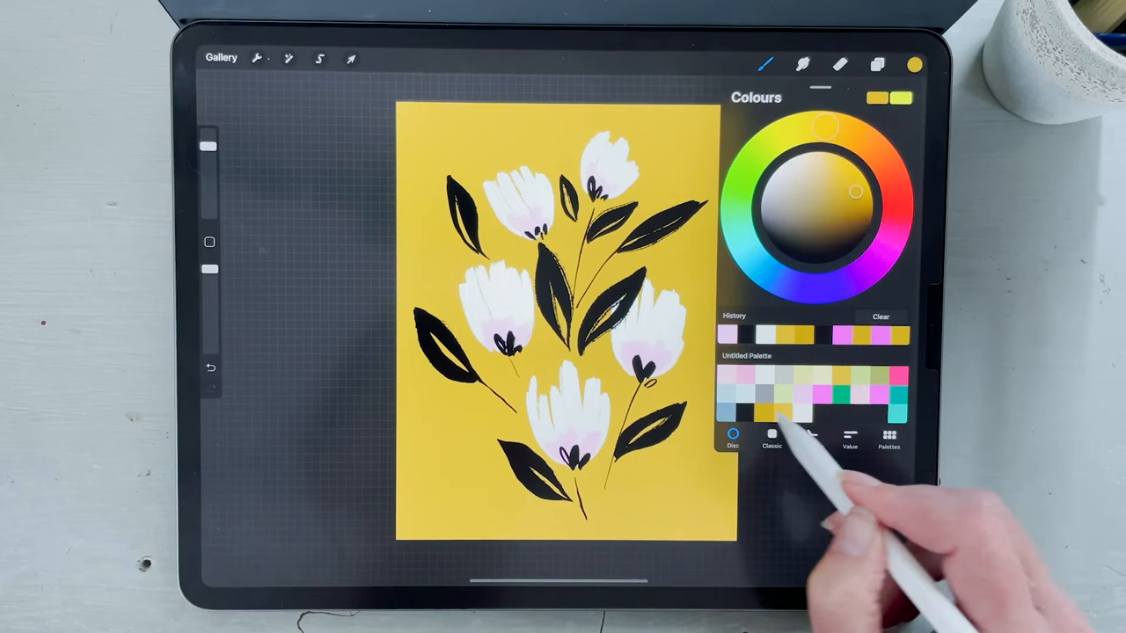
left_click(764, 64)
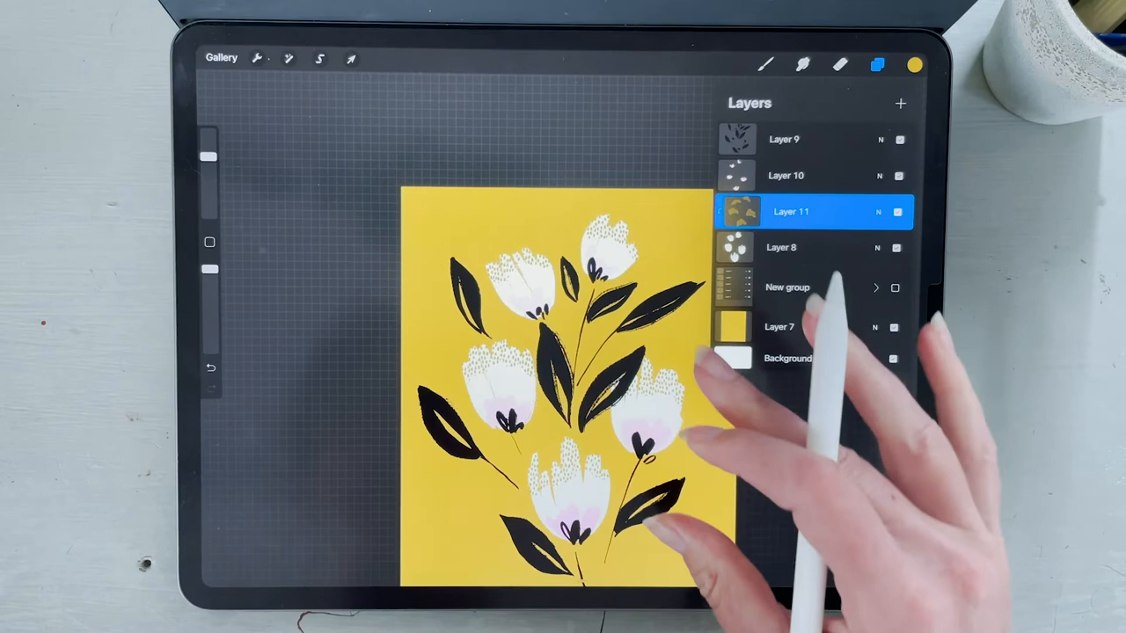
- Hide the New group sketch layer and choose the Pattern spotty brush
left_click(788, 288)
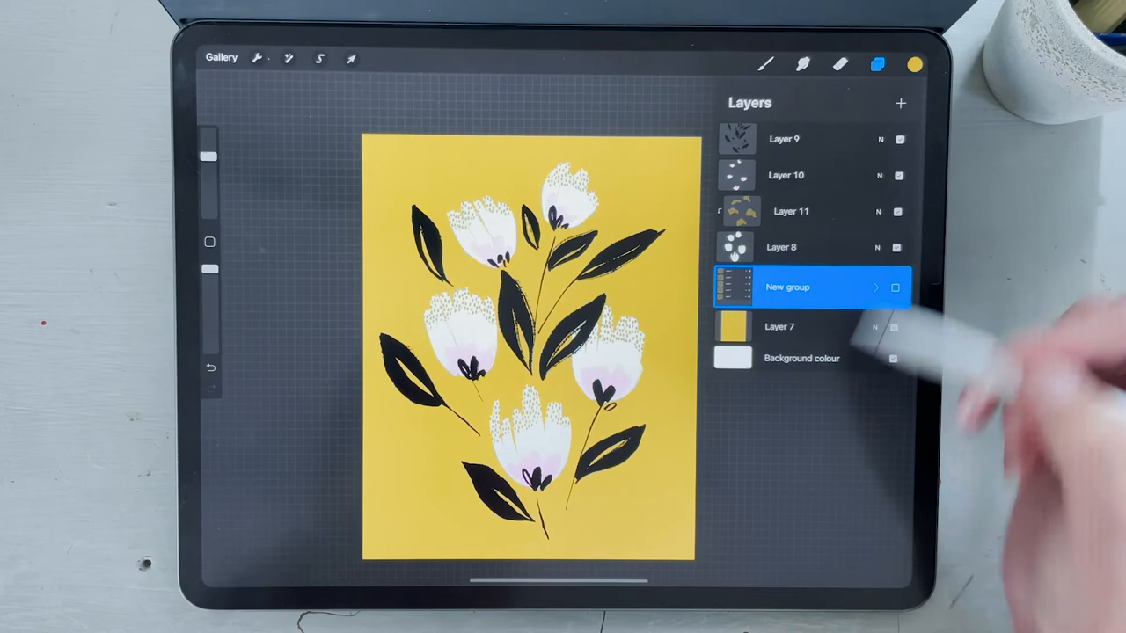
left_click(765, 63)
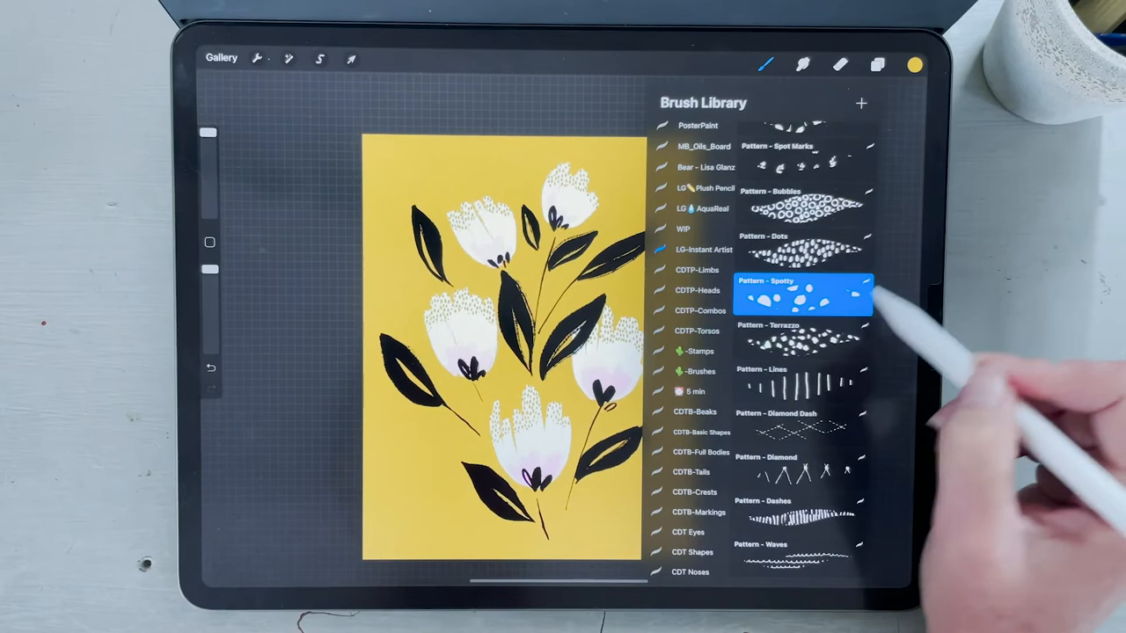
double_click(802, 292)
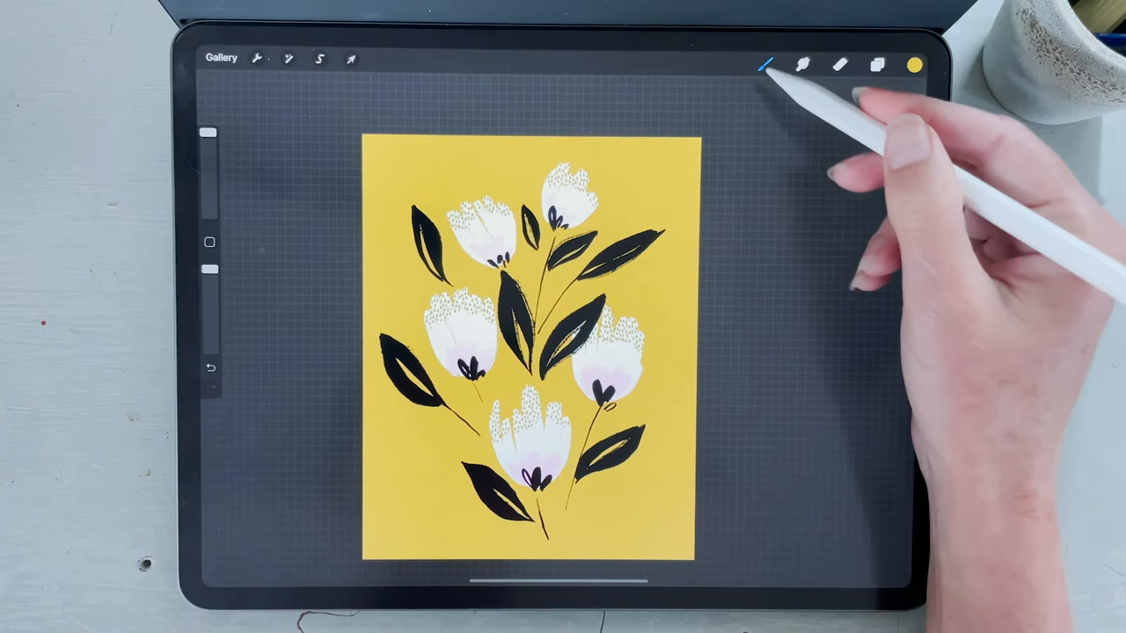
- Scatter darker pattern-brush spots over the mustard background on a new layer, then lower its opacity
left_click(803, 64)
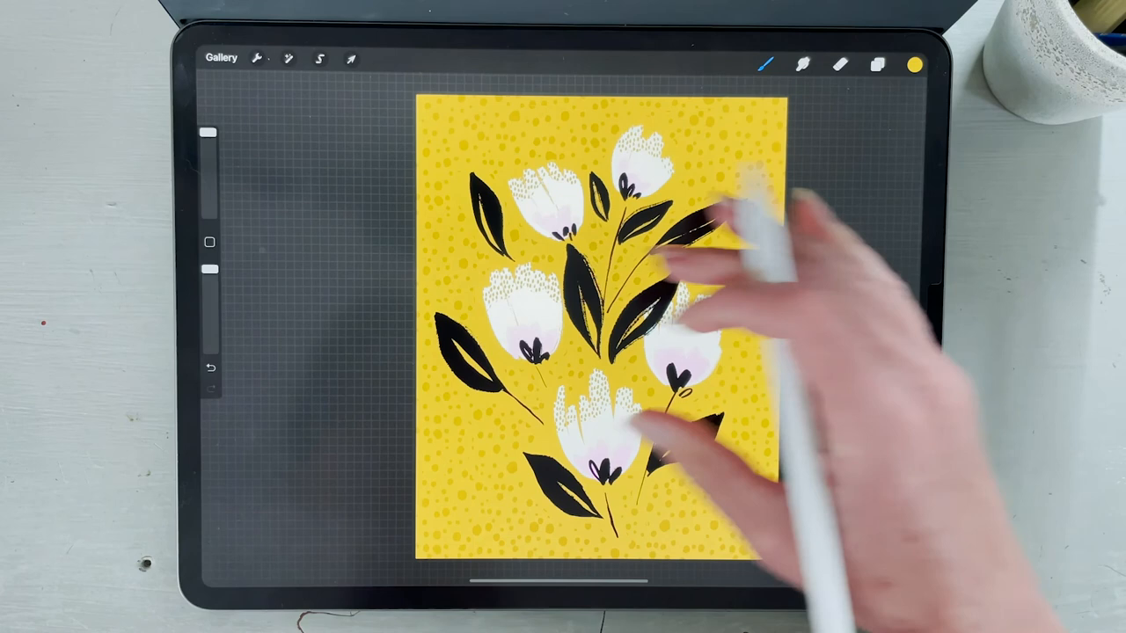
left_click(876, 64)
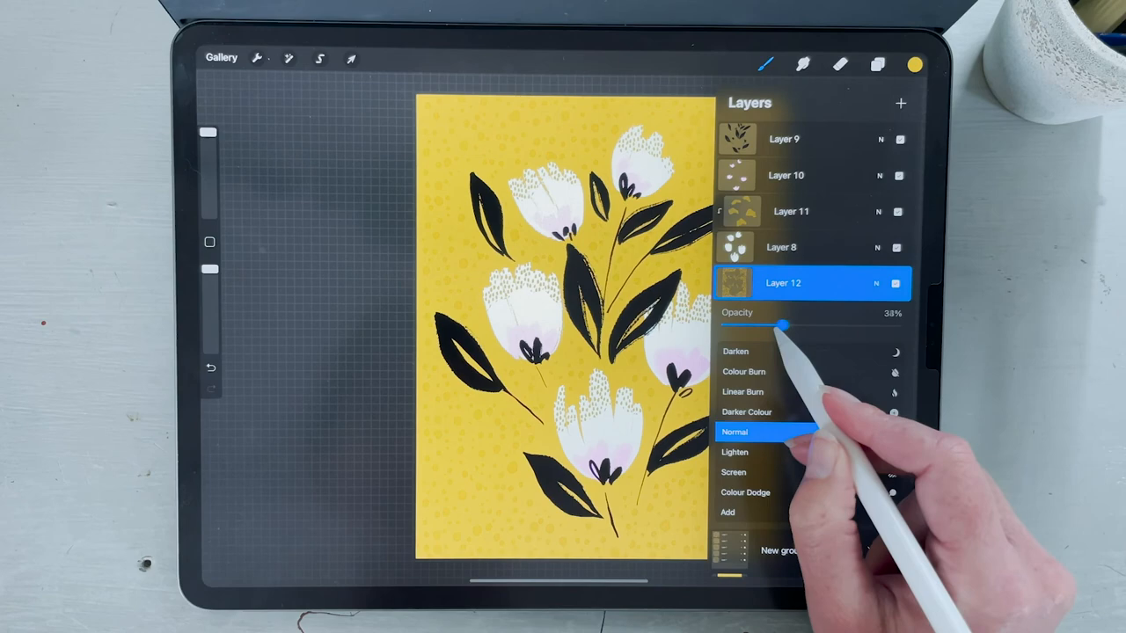